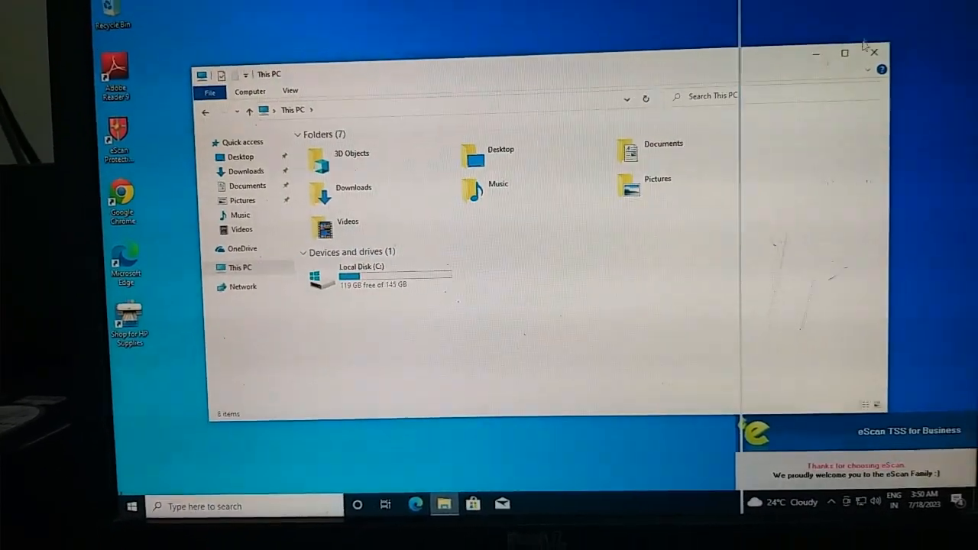
Step: Open the Start button's power-user menu listing Disk Management
right_click(131, 506)
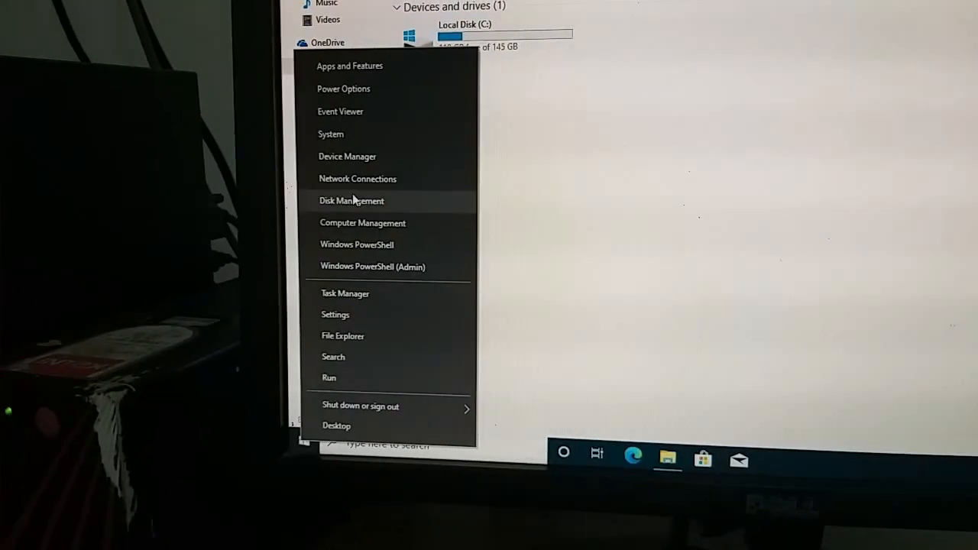
Step: Launch Disk Management and assign drive letter D: to the 195.31 GB RAW partition
click(352, 200)
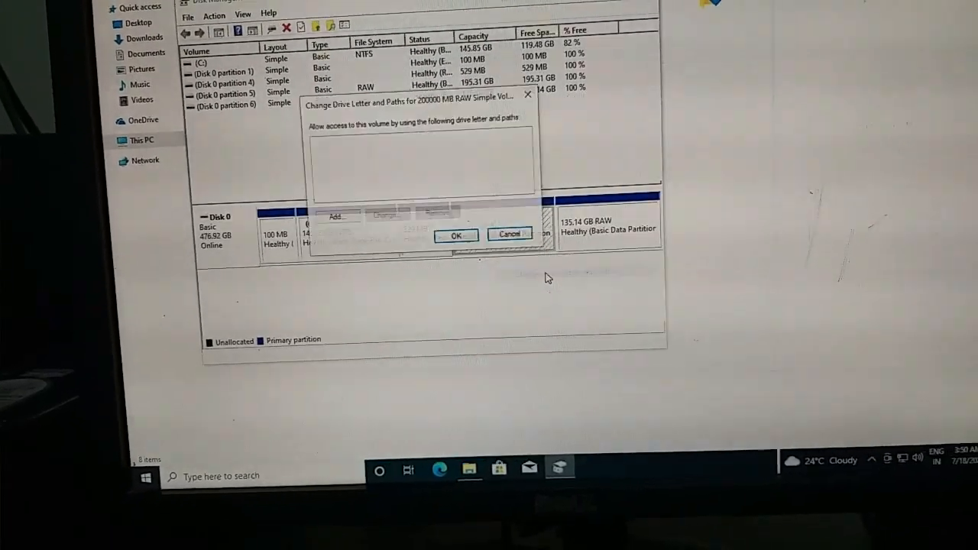
click(336, 216)
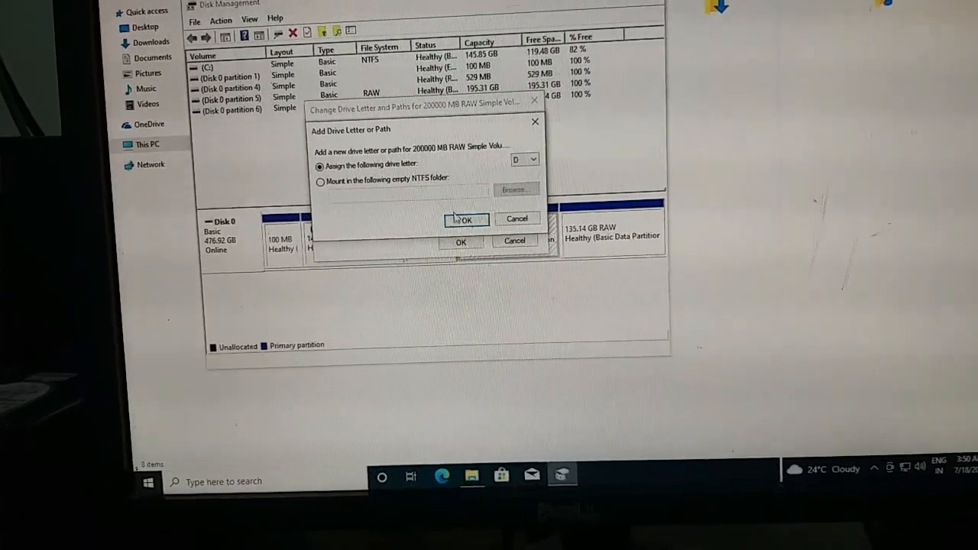
click(466, 220)
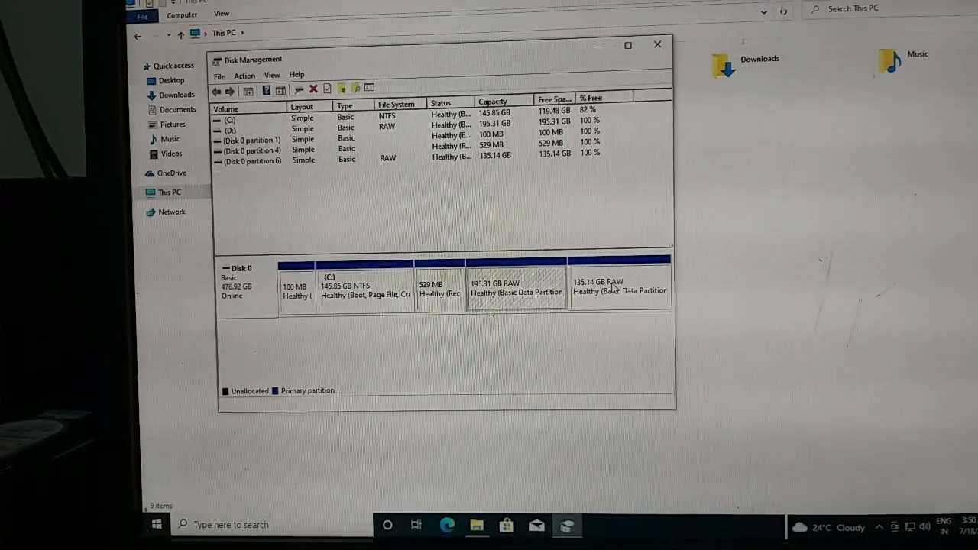
Step: Assign drive letter E: to the 135.14 GB RAW partition and close Disk Management
right_click(516, 286)
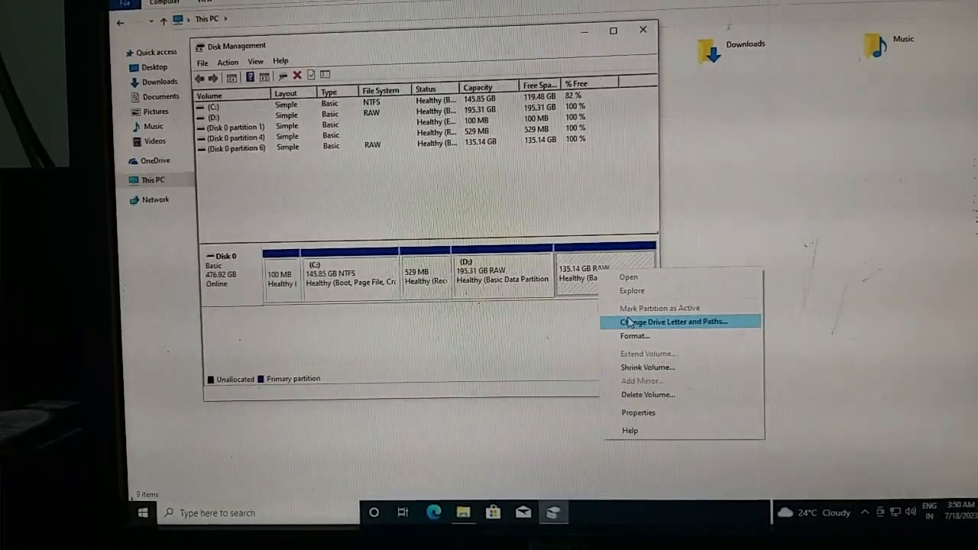
click(671, 321)
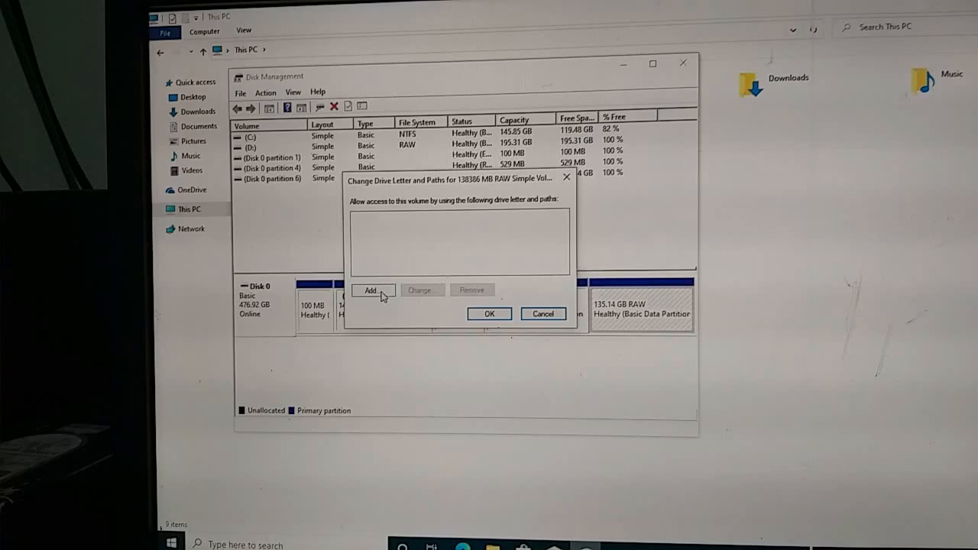
click(373, 291)
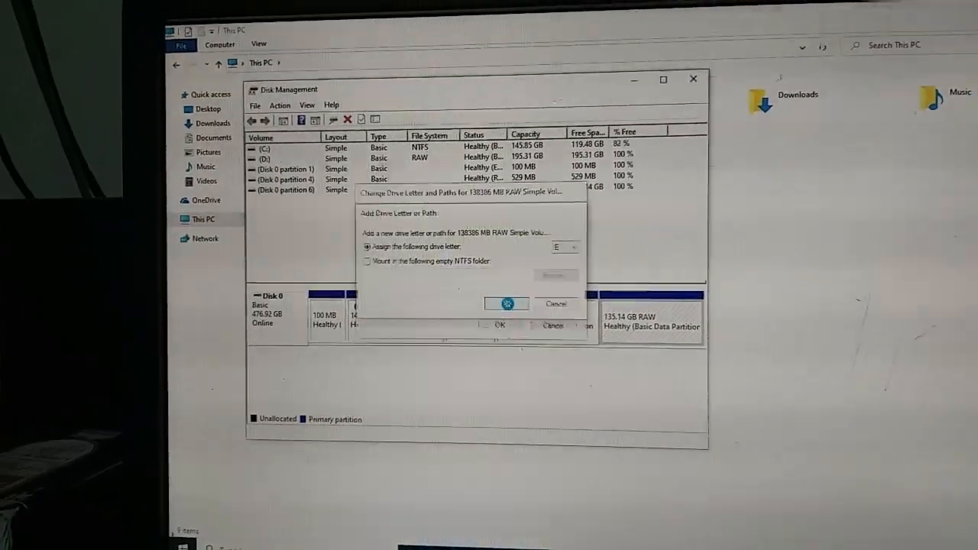
click(506, 303)
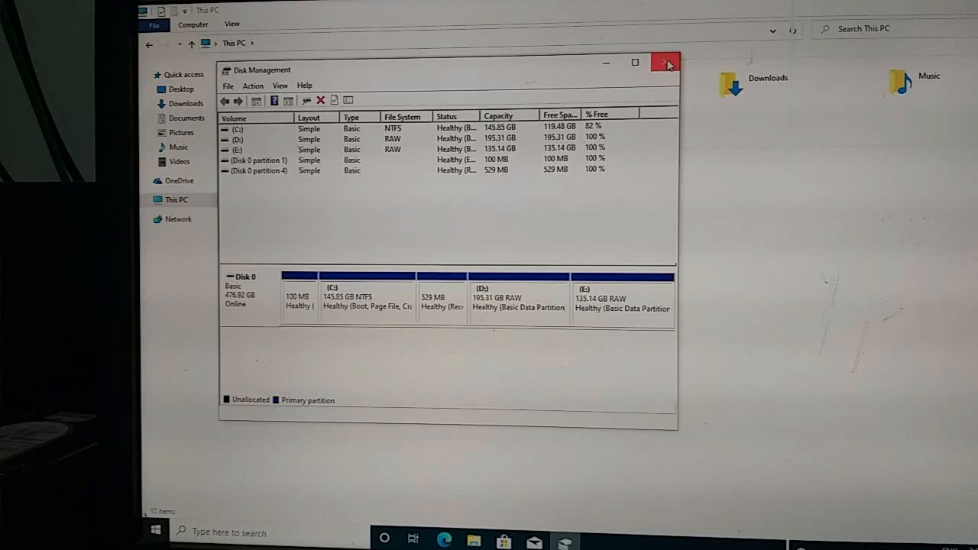
click(664, 62)
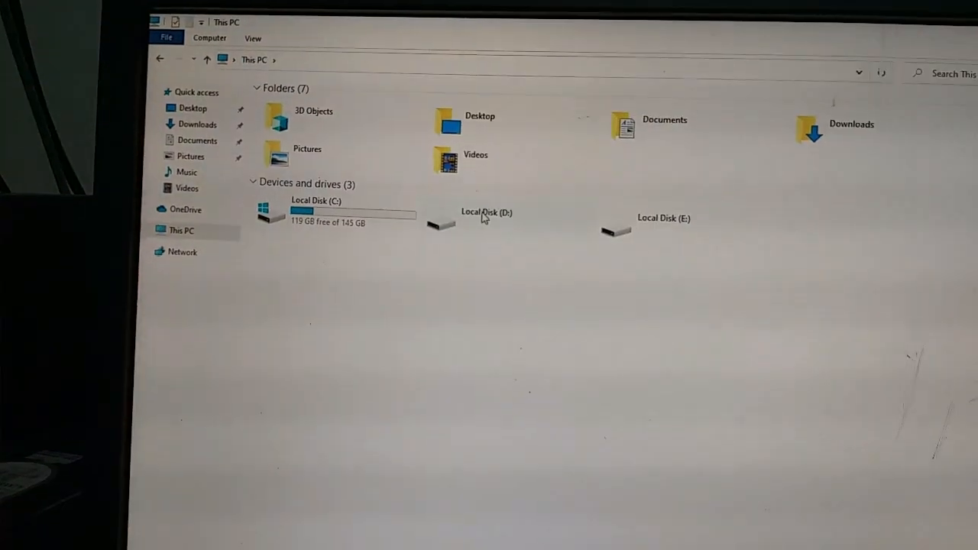
Step: Quick-format Local Disk D: as NTFS
double_click(472, 211)
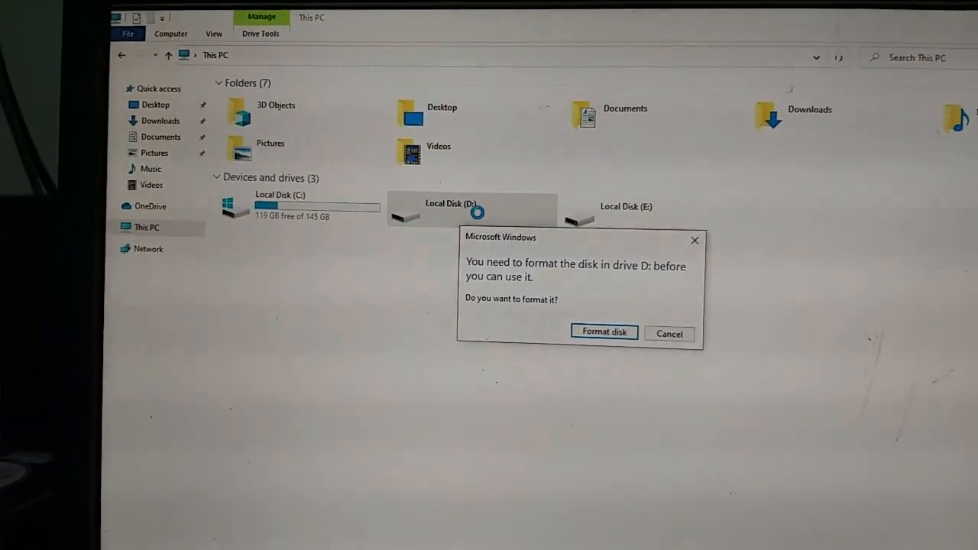
click(604, 331)
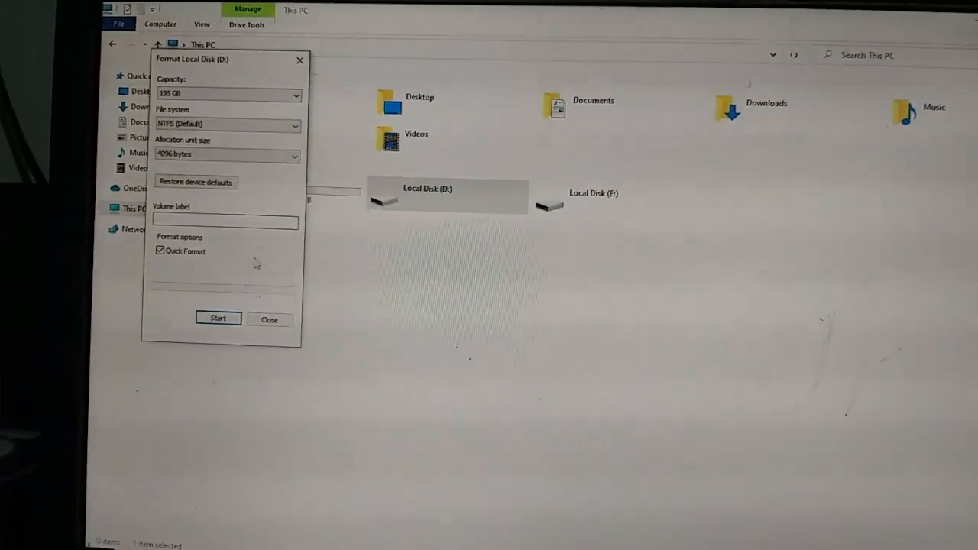
click(218, 318)
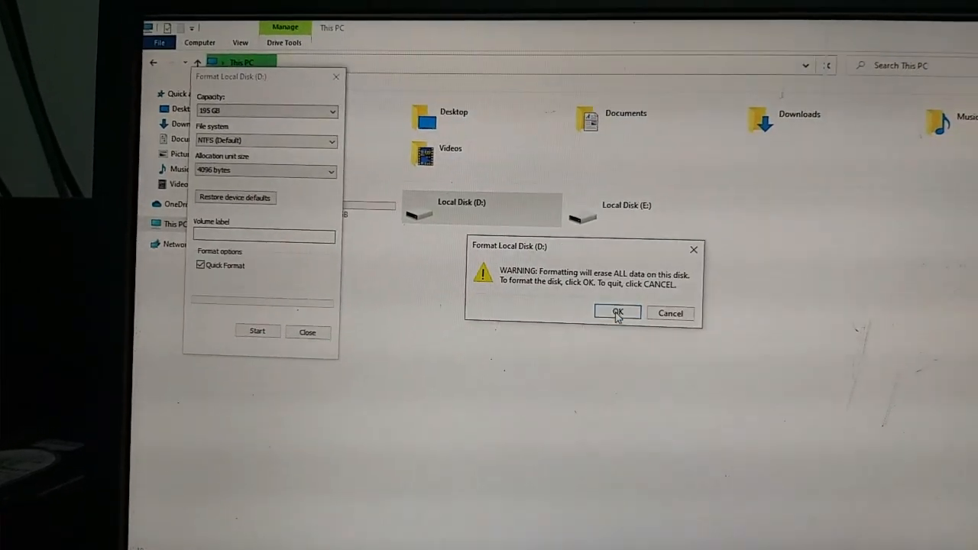
click(617, 312)
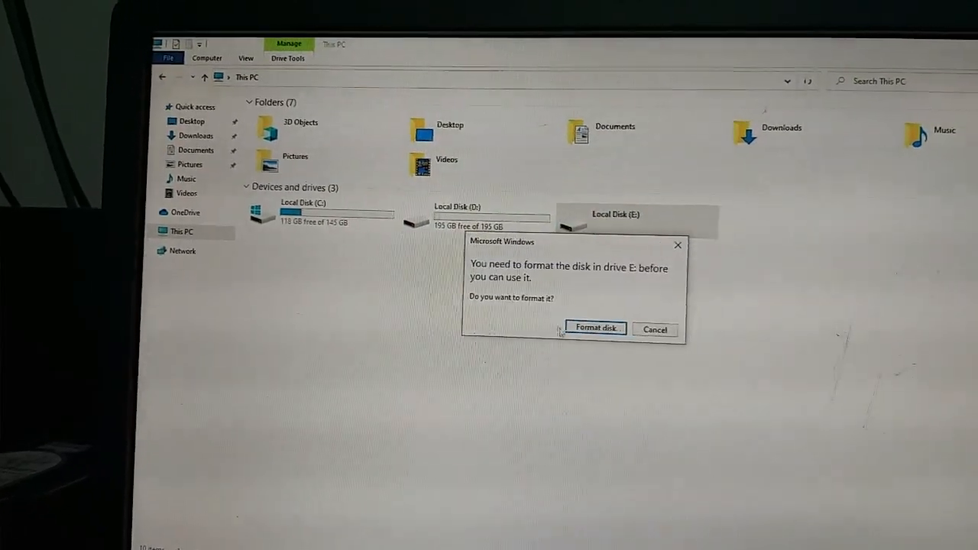
Step: Quick-format Local Disk E: as NTFS
click(595, 330)
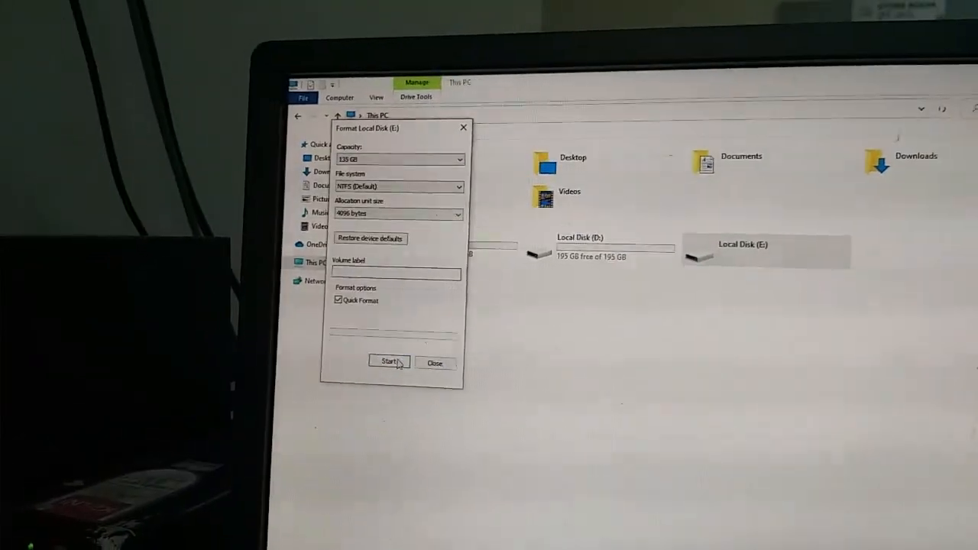
click(388, 361)
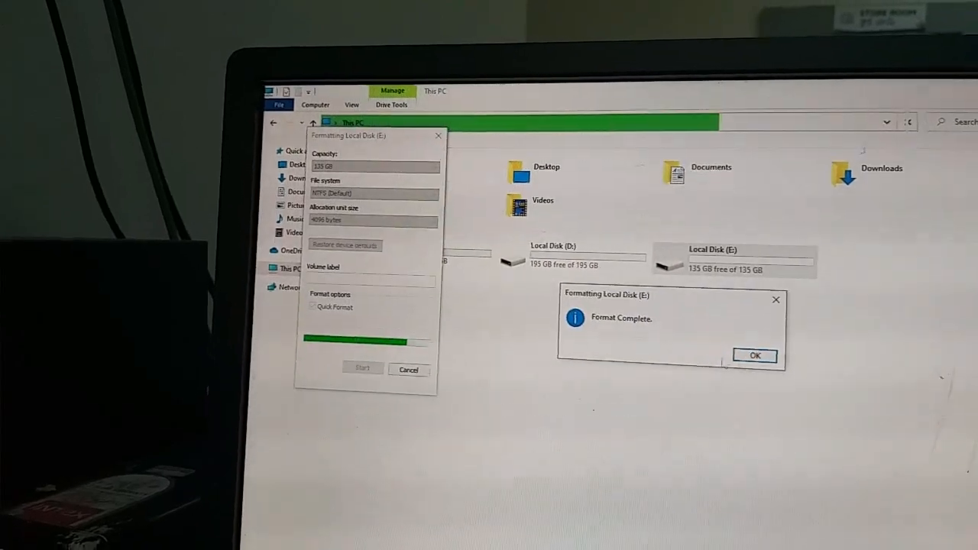
click(755, 355)
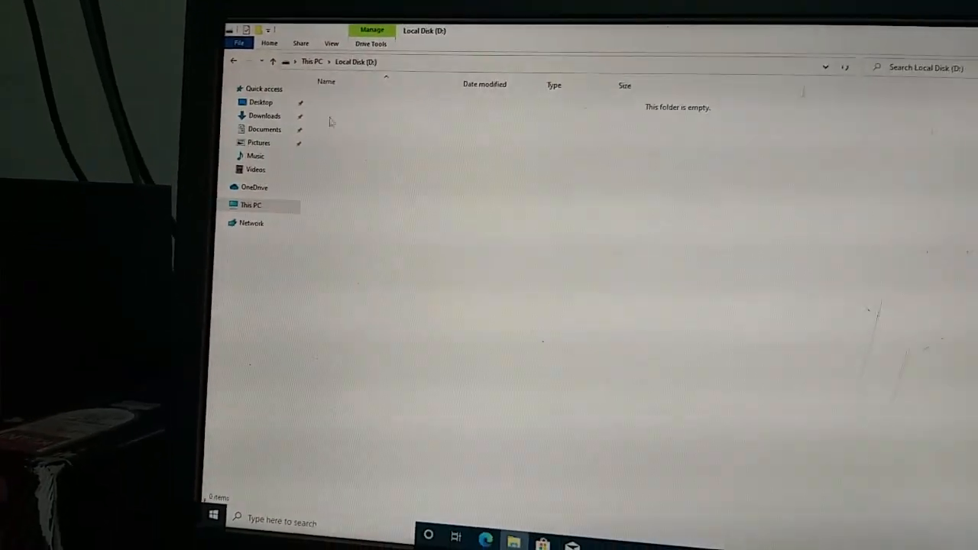